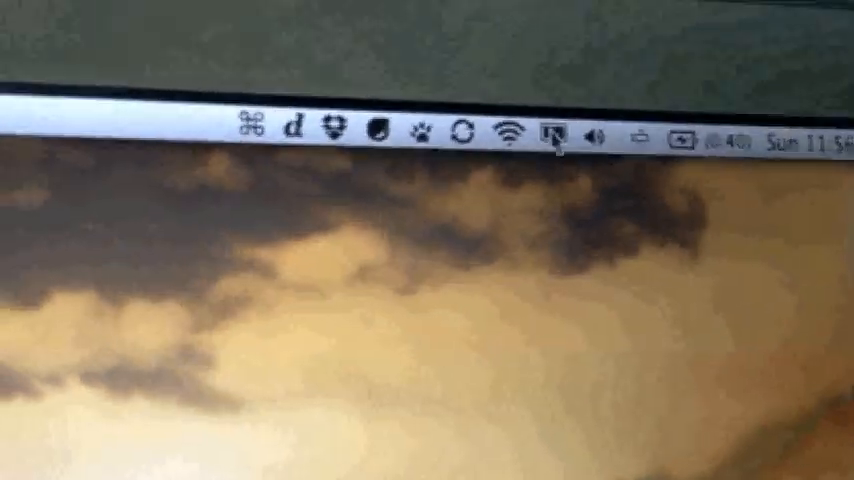
# Open the Displays menu-bar menu listing SyncMaster and Color LCD resolutions.
pyautogui.click(551, 137)
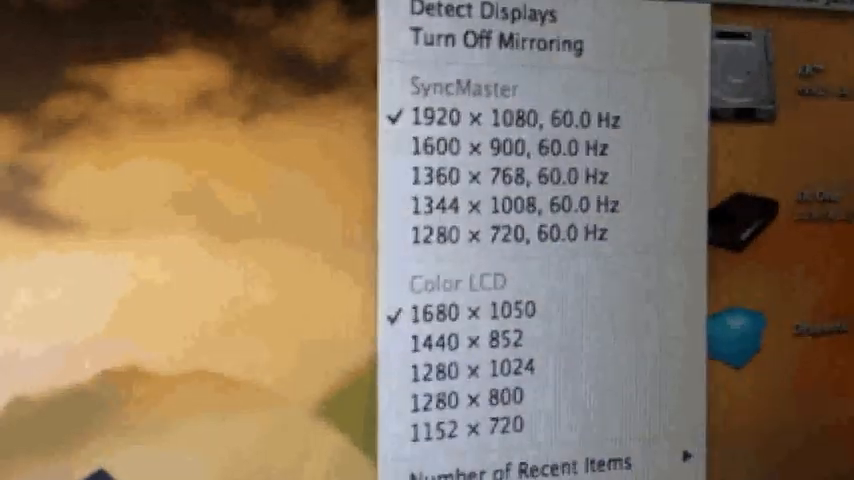